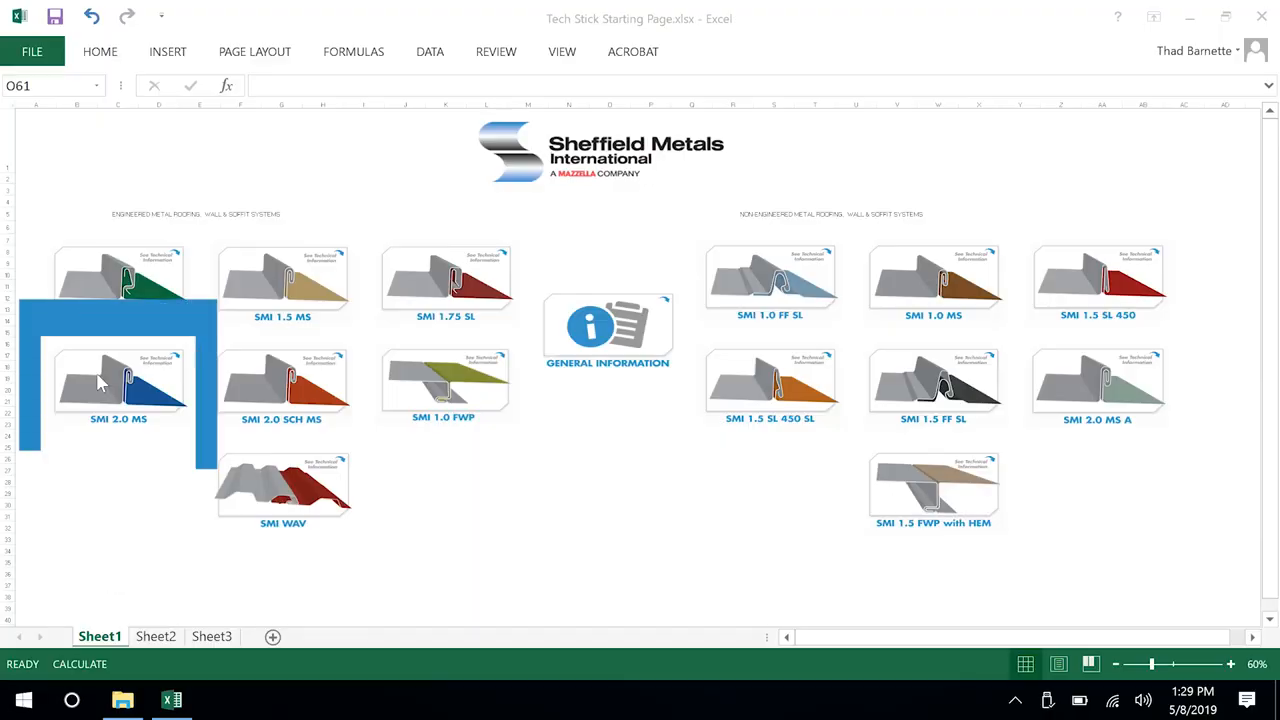
# Open the SMI 2.0 MS standing seam roof system cover sheet from the Tech Stock starting page.
pyautogui.click(118, 380)
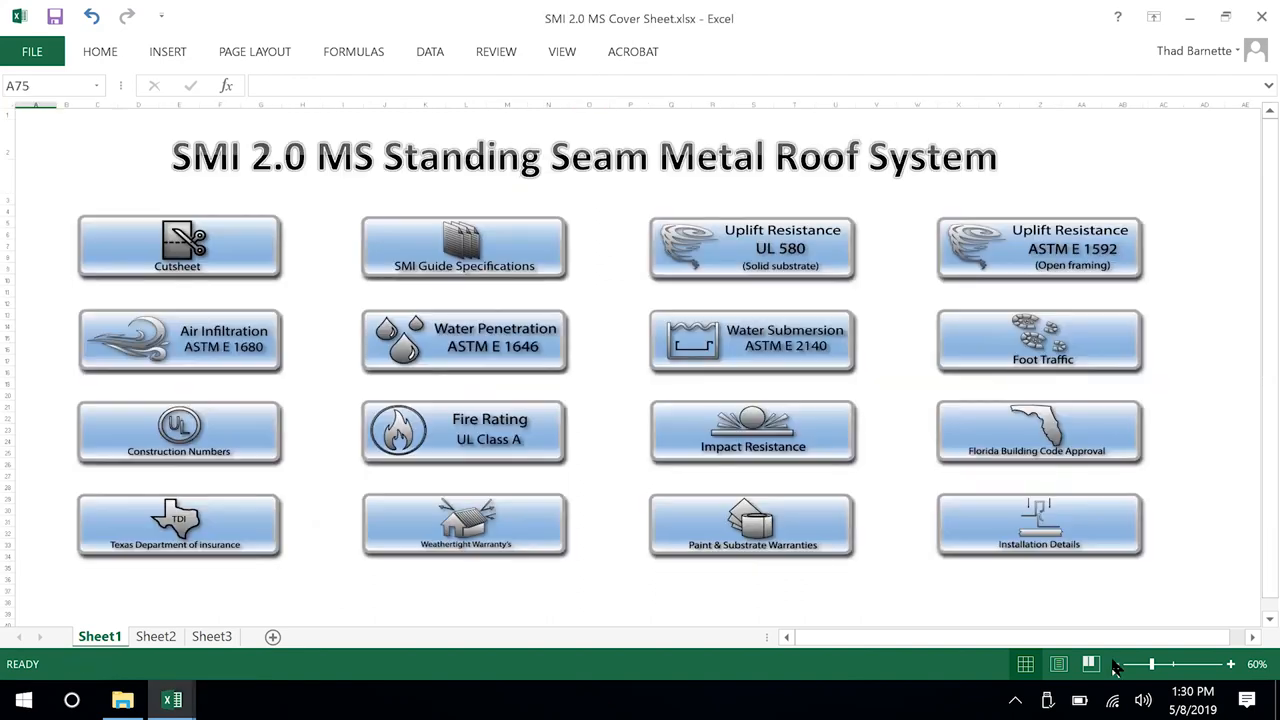
pyautogui.moveTo(396, 184)
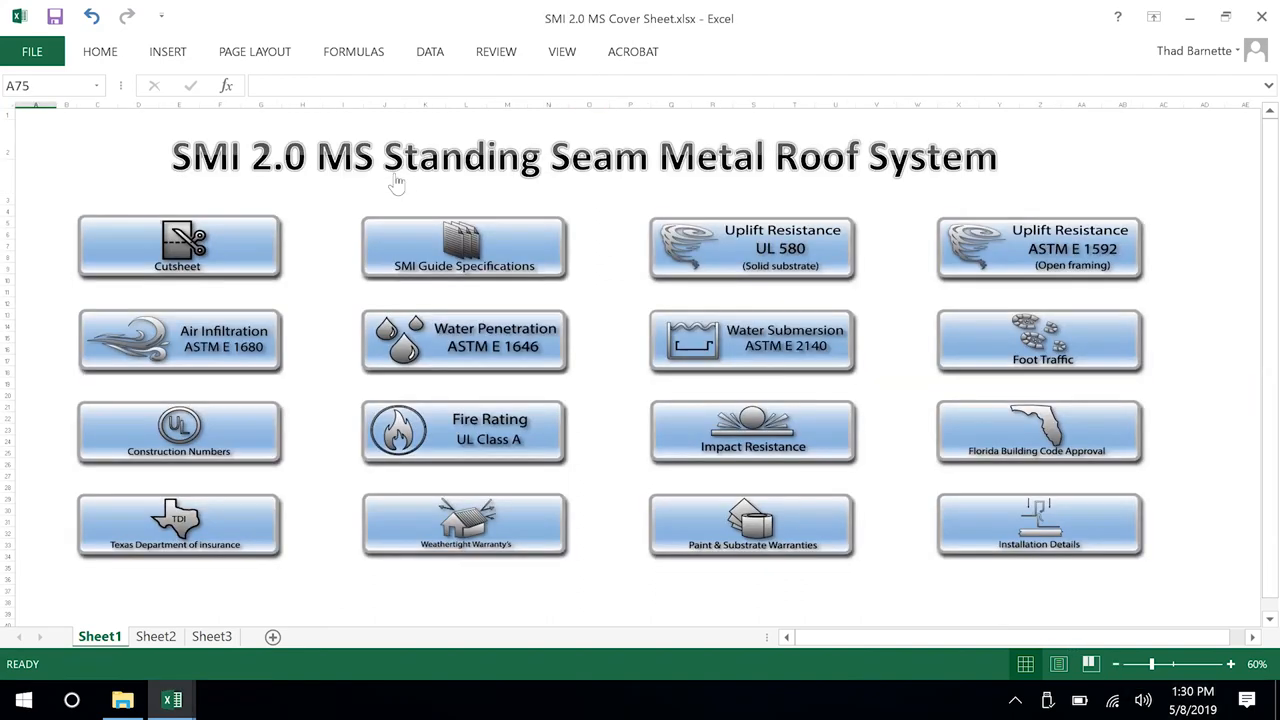
pyautogui.moveTo(464, 248)
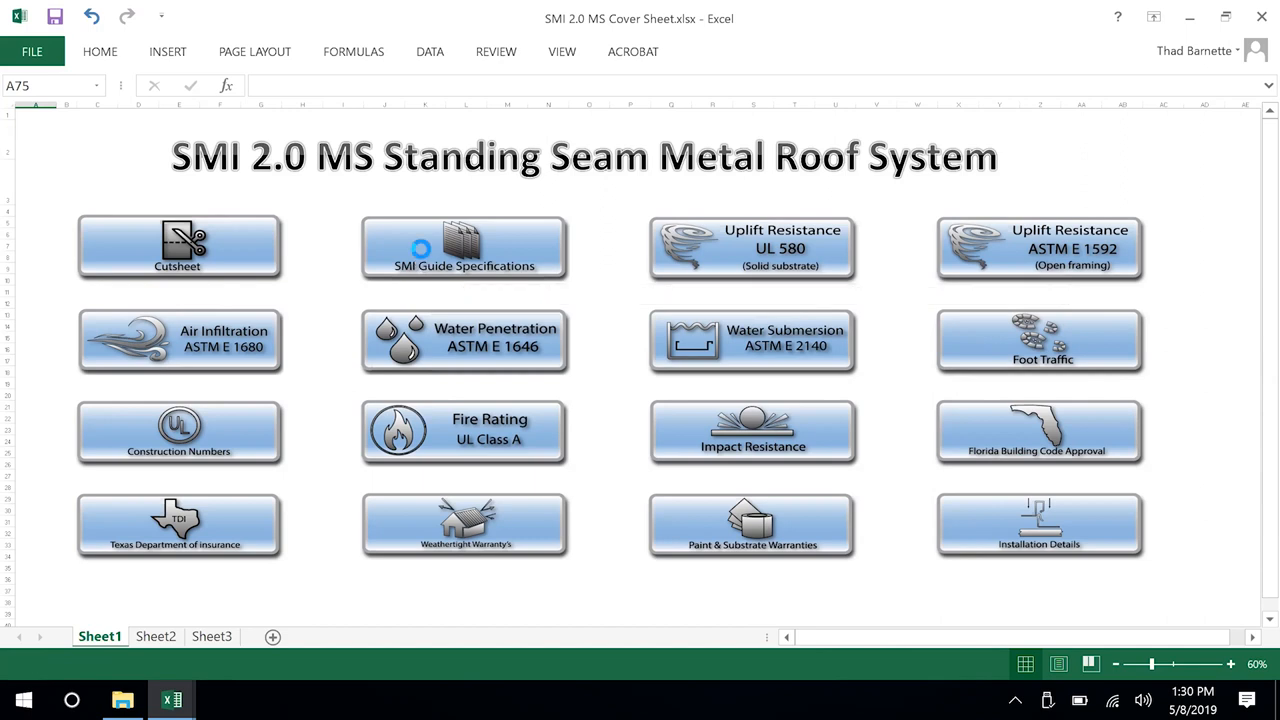
# Open the SMI Guide Specifications and choose Steel as the panel material.
pyautogui.click(464, 248)
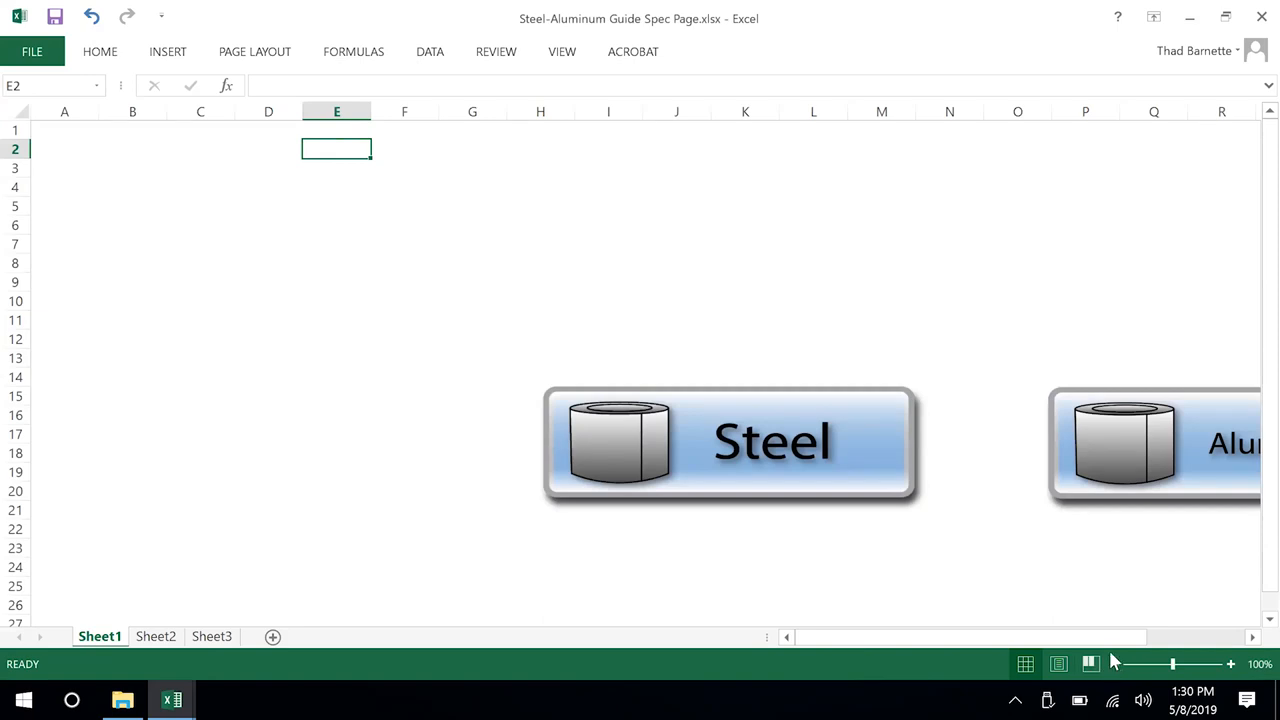
pyautogui.moveTo(1114, 664)
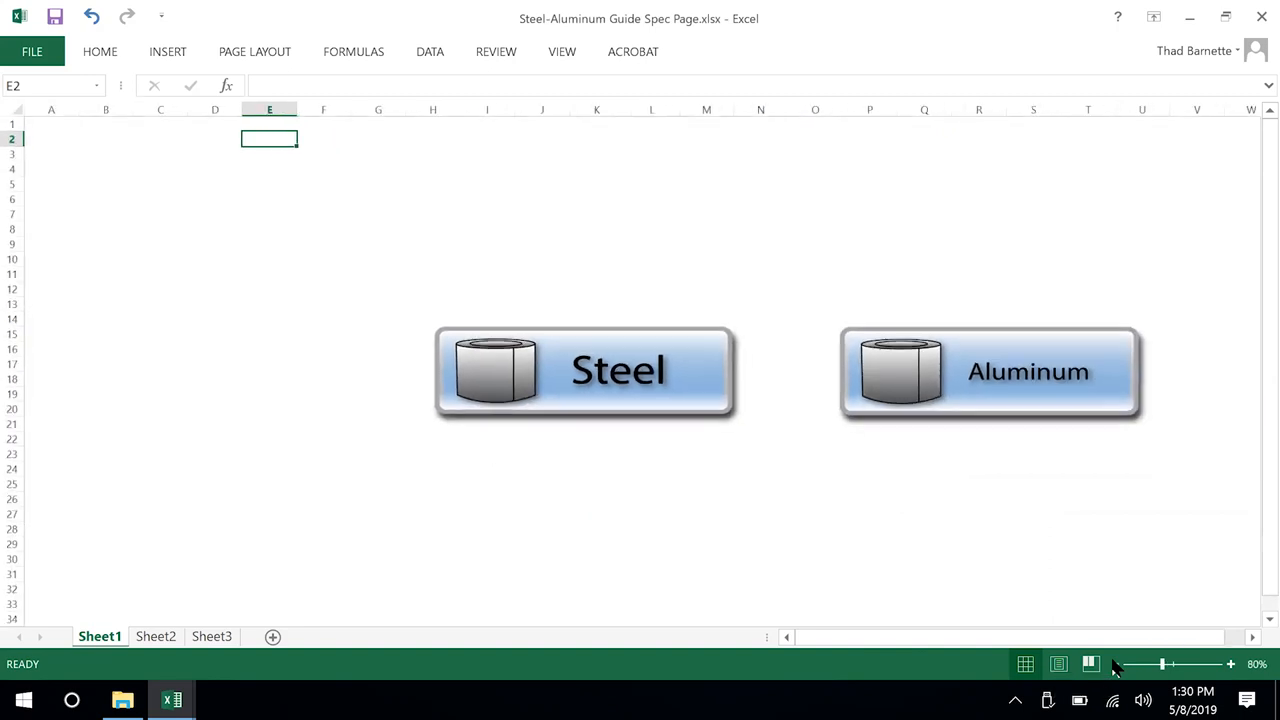
pyautogui.moveTo(576, 384)
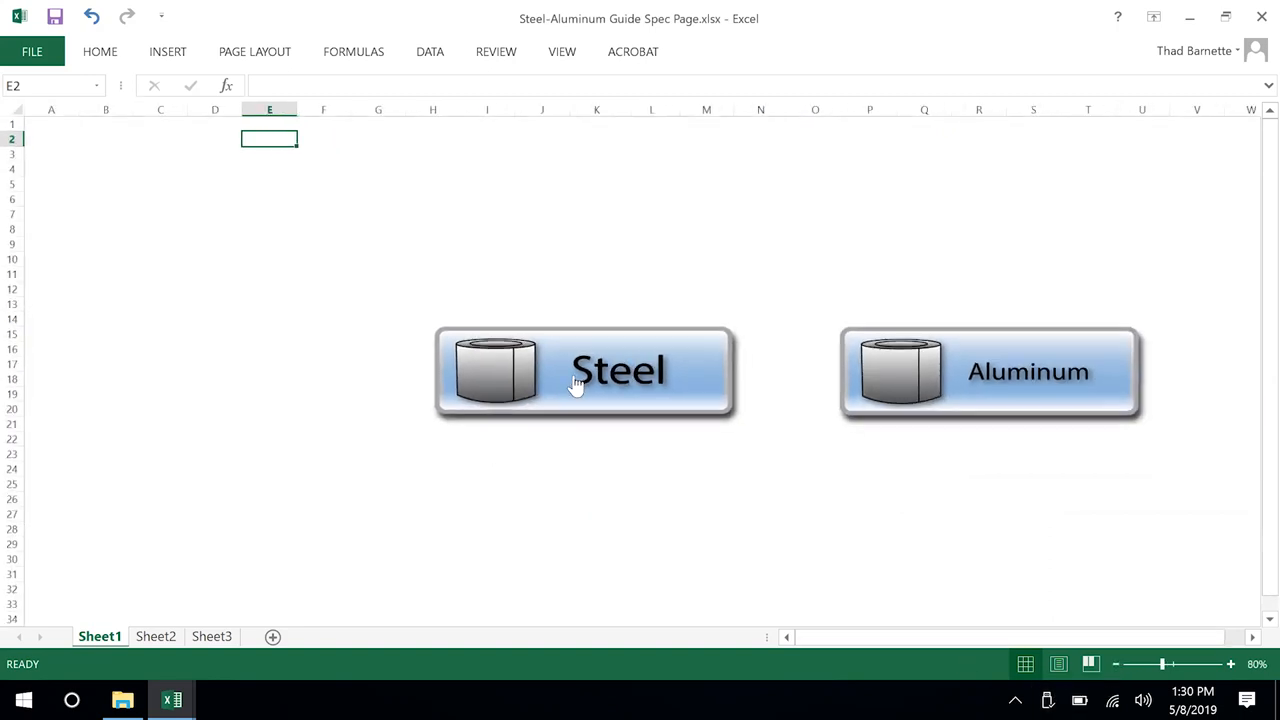
pyautogui.click(584, 370)
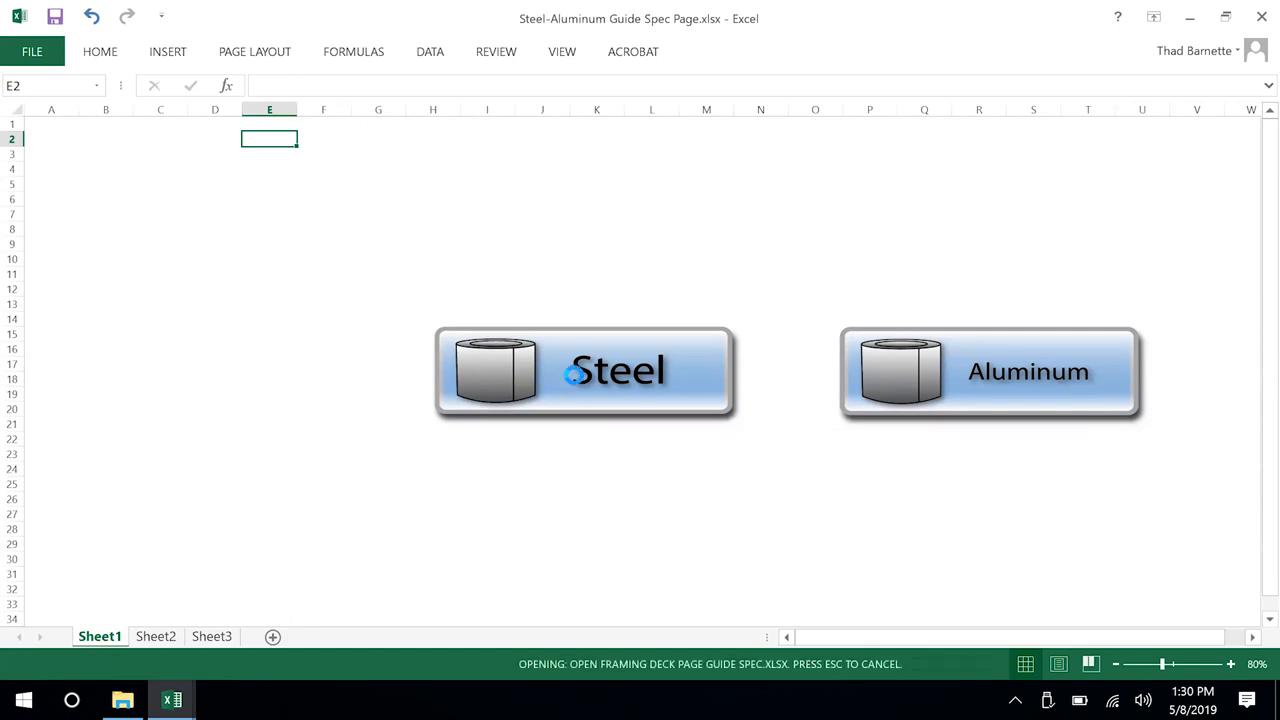
# Choose the Plywood deck so the SMI 2.0 MS SSMR Over Plywood Roof Deck specification opens in Word.
pyautogui.click(584, 370)
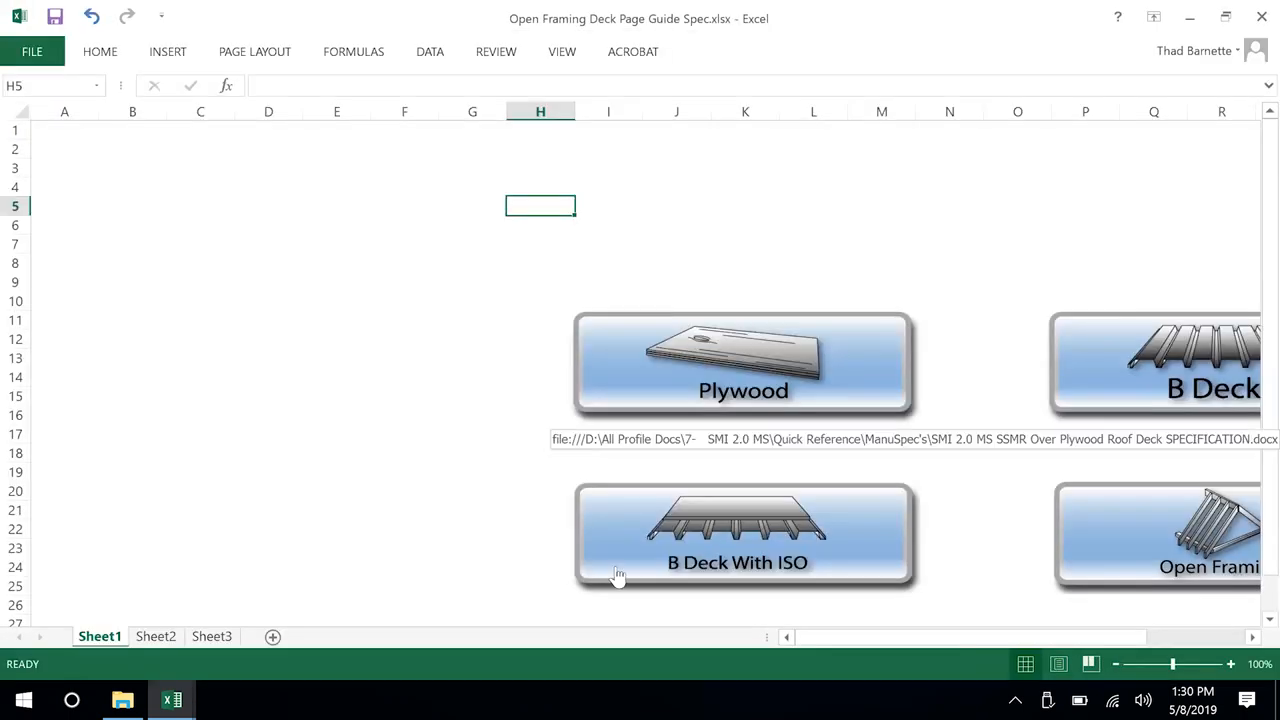
pyautogui.moveTo(1116, 670)
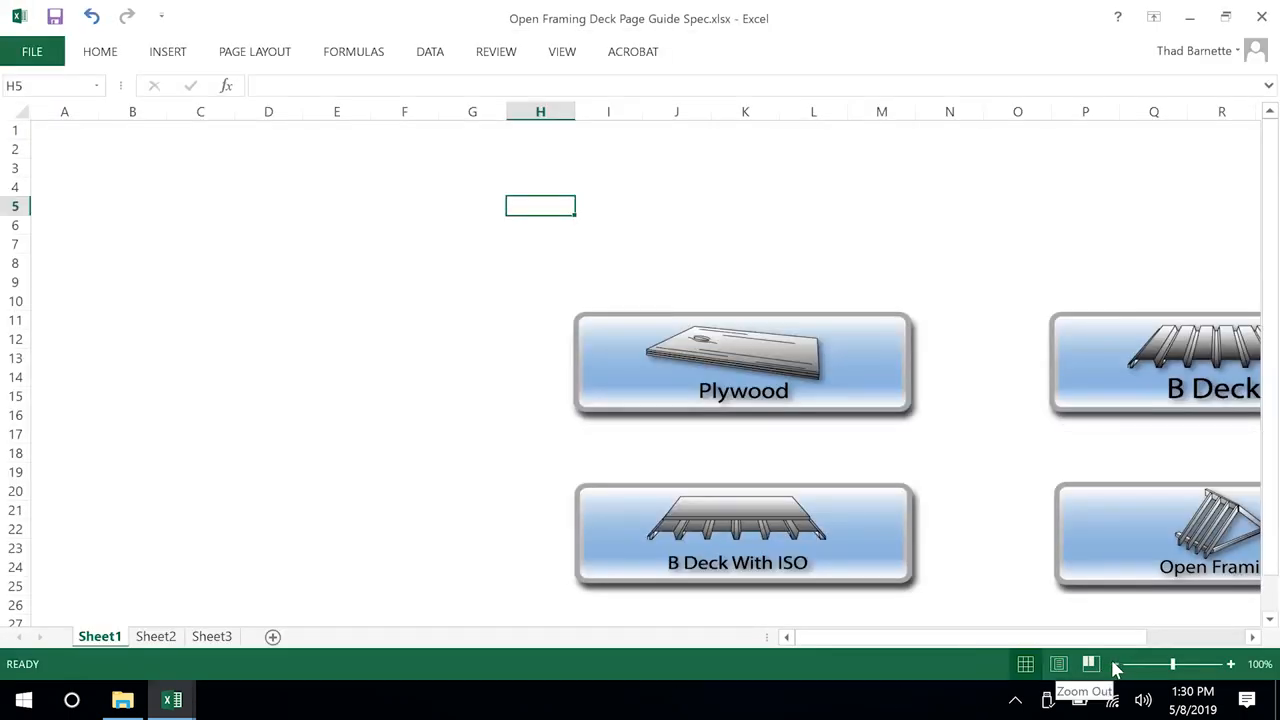
pyautogui.click(1116, 664)
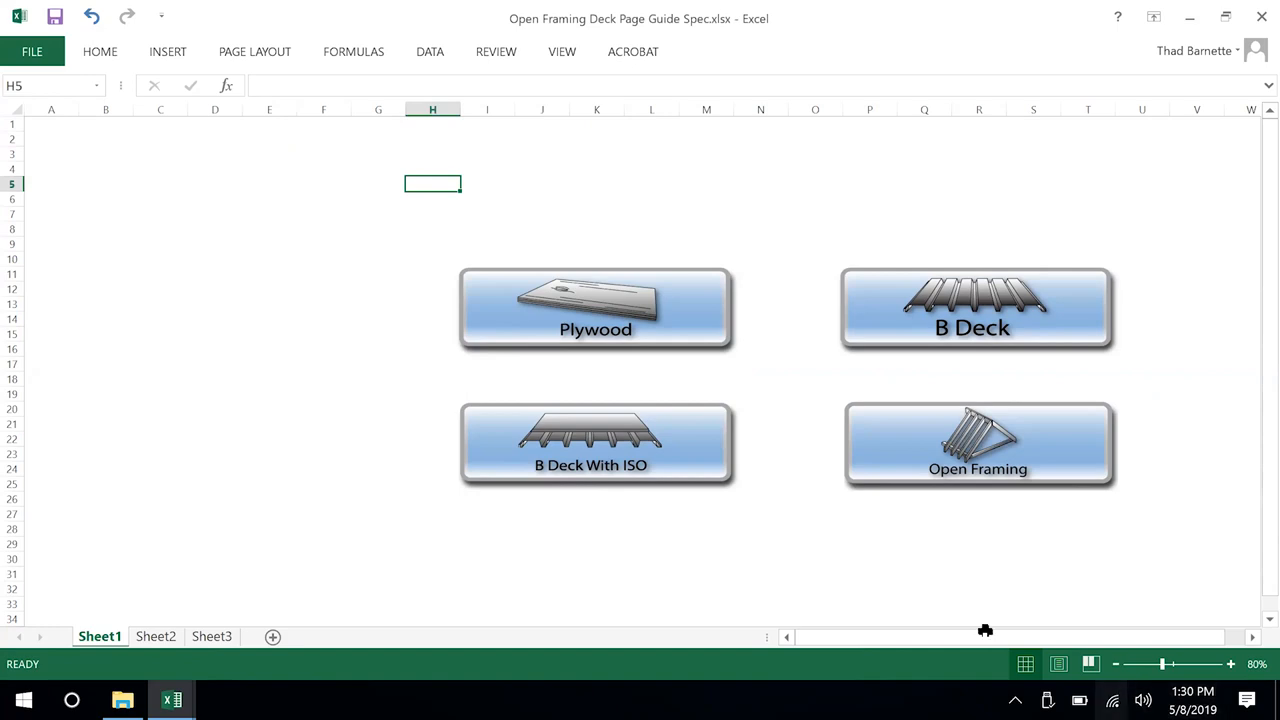
pyautogui.click(596, 310)
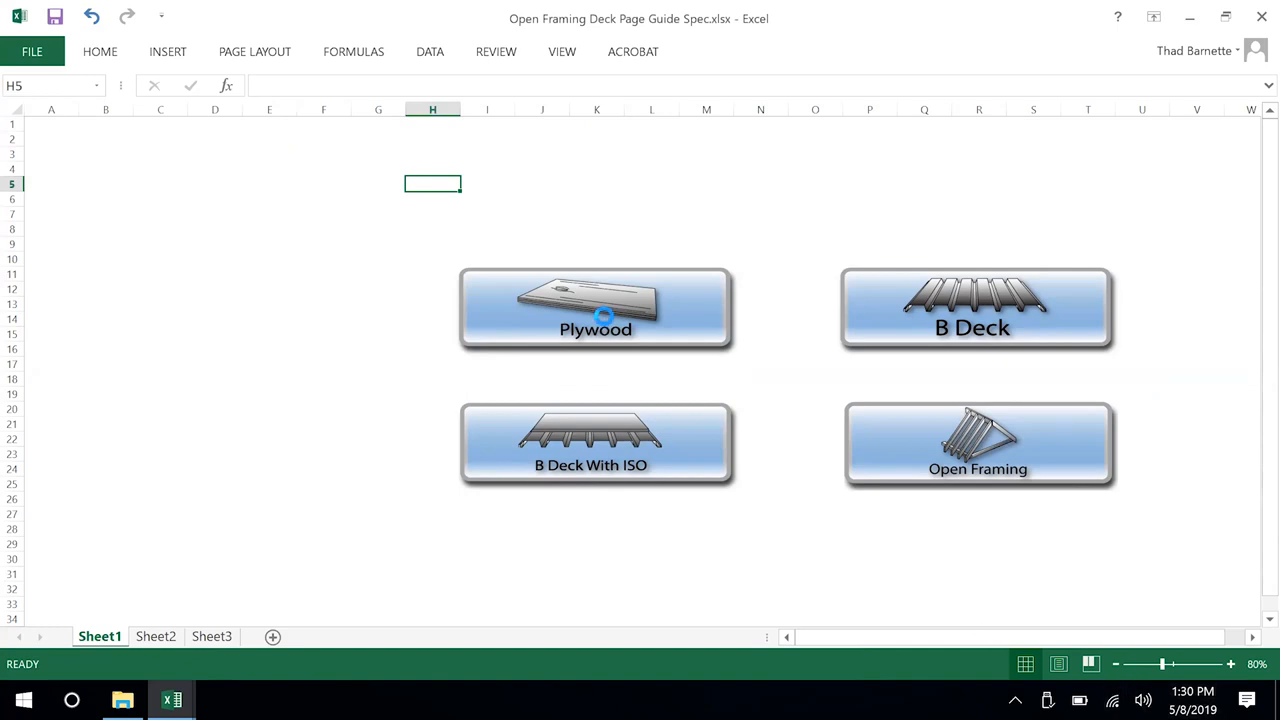
pyautogui.click(596, 308)
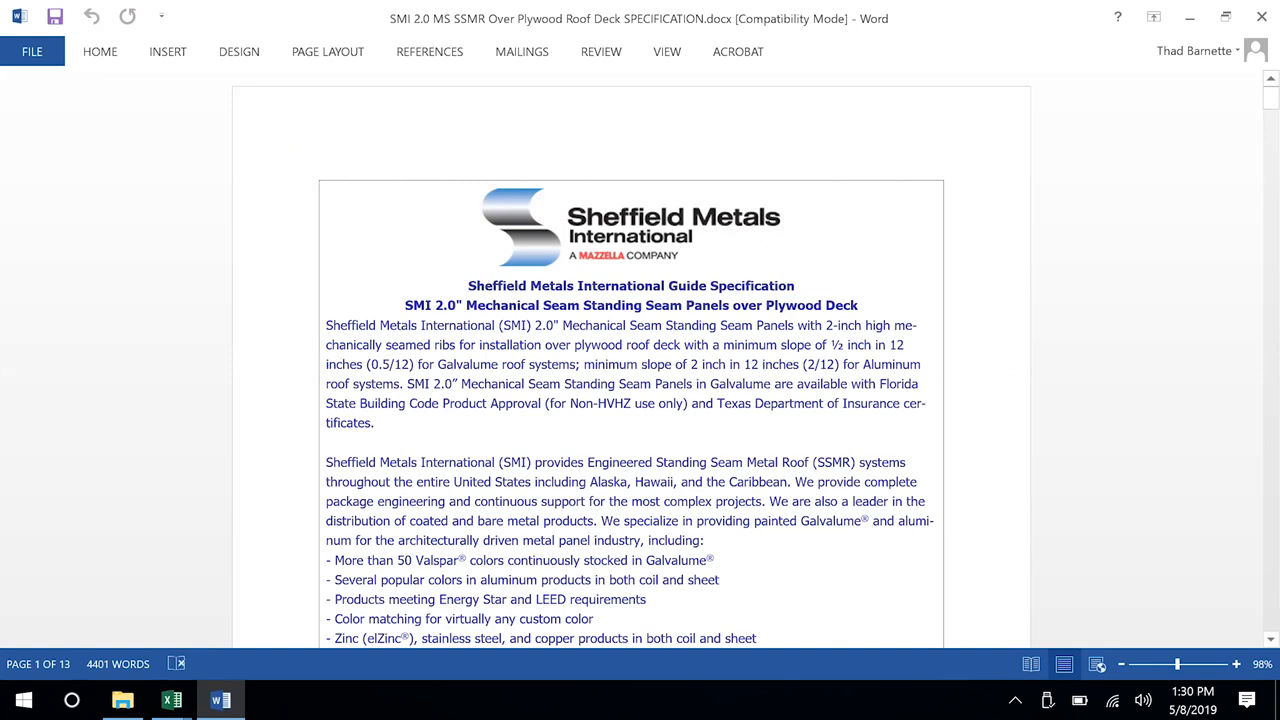
pyautogui.click(472, 268)
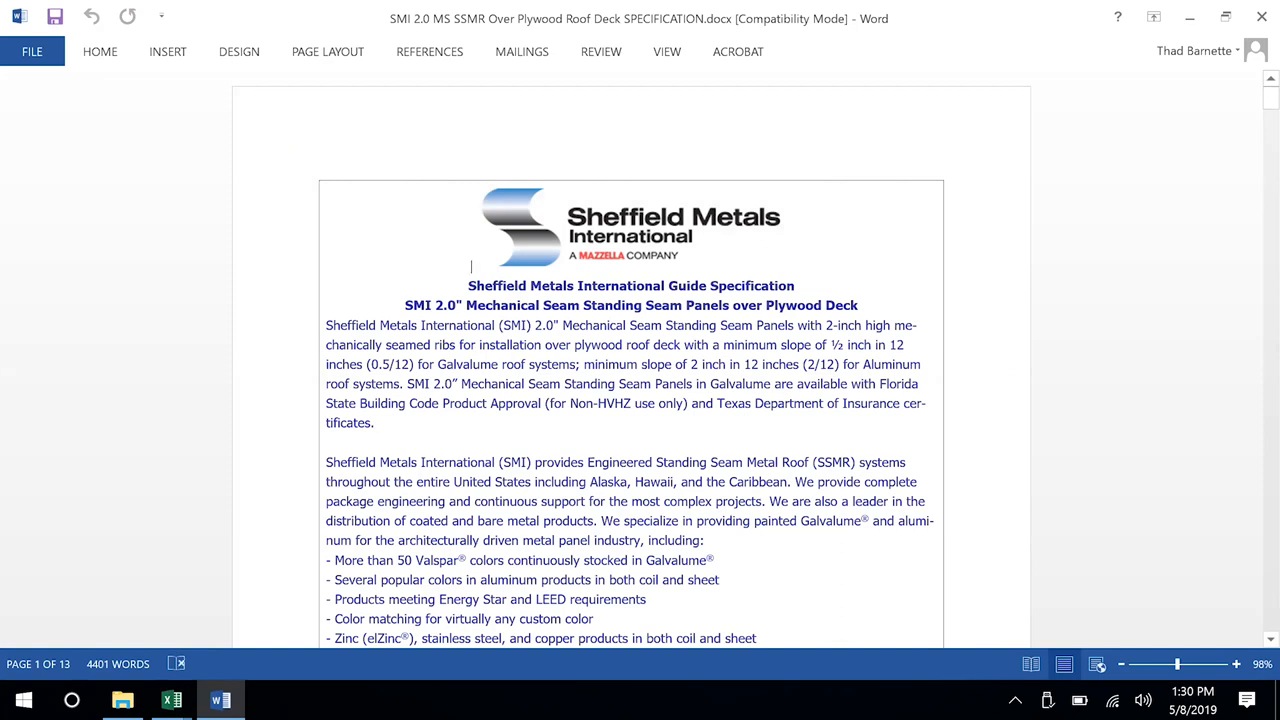